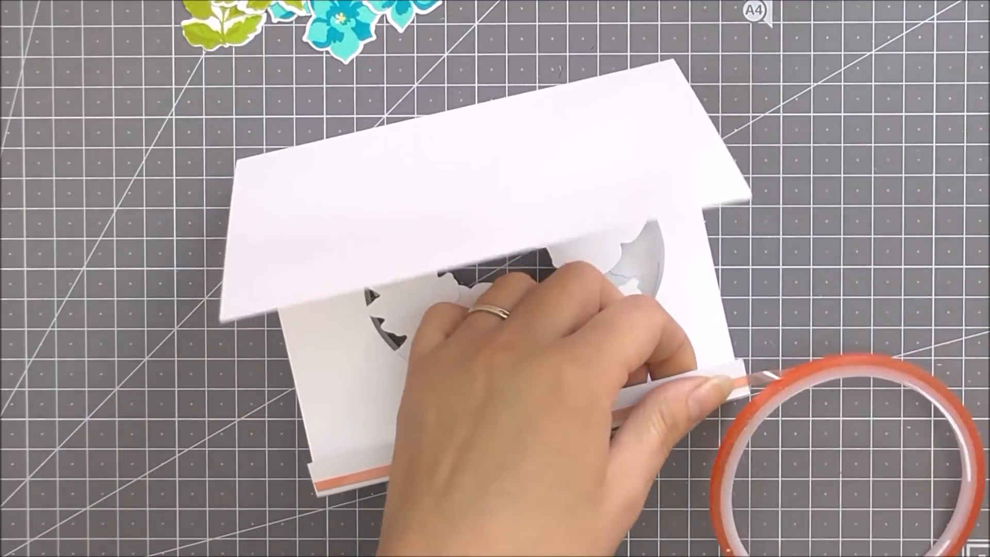
pyautogui.moveTo(916, 316)
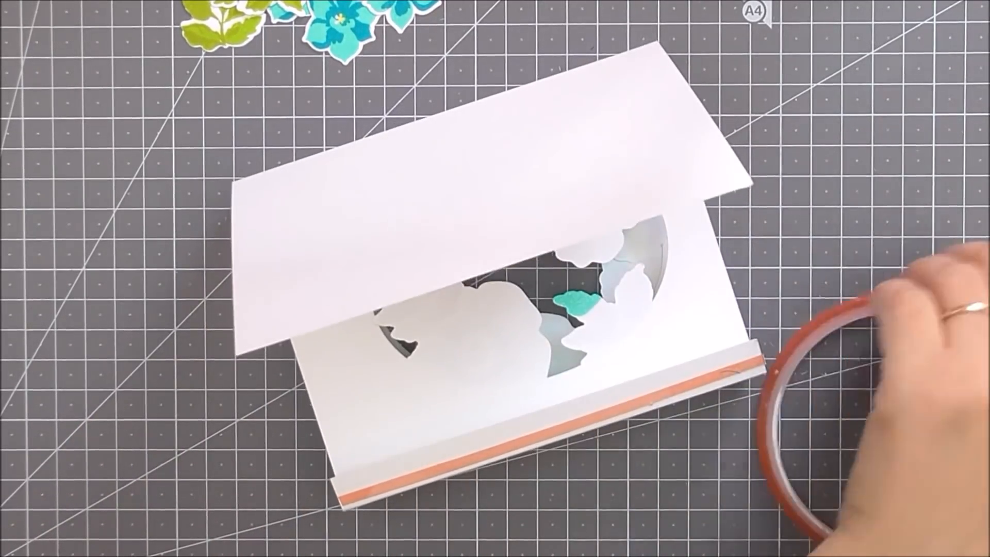